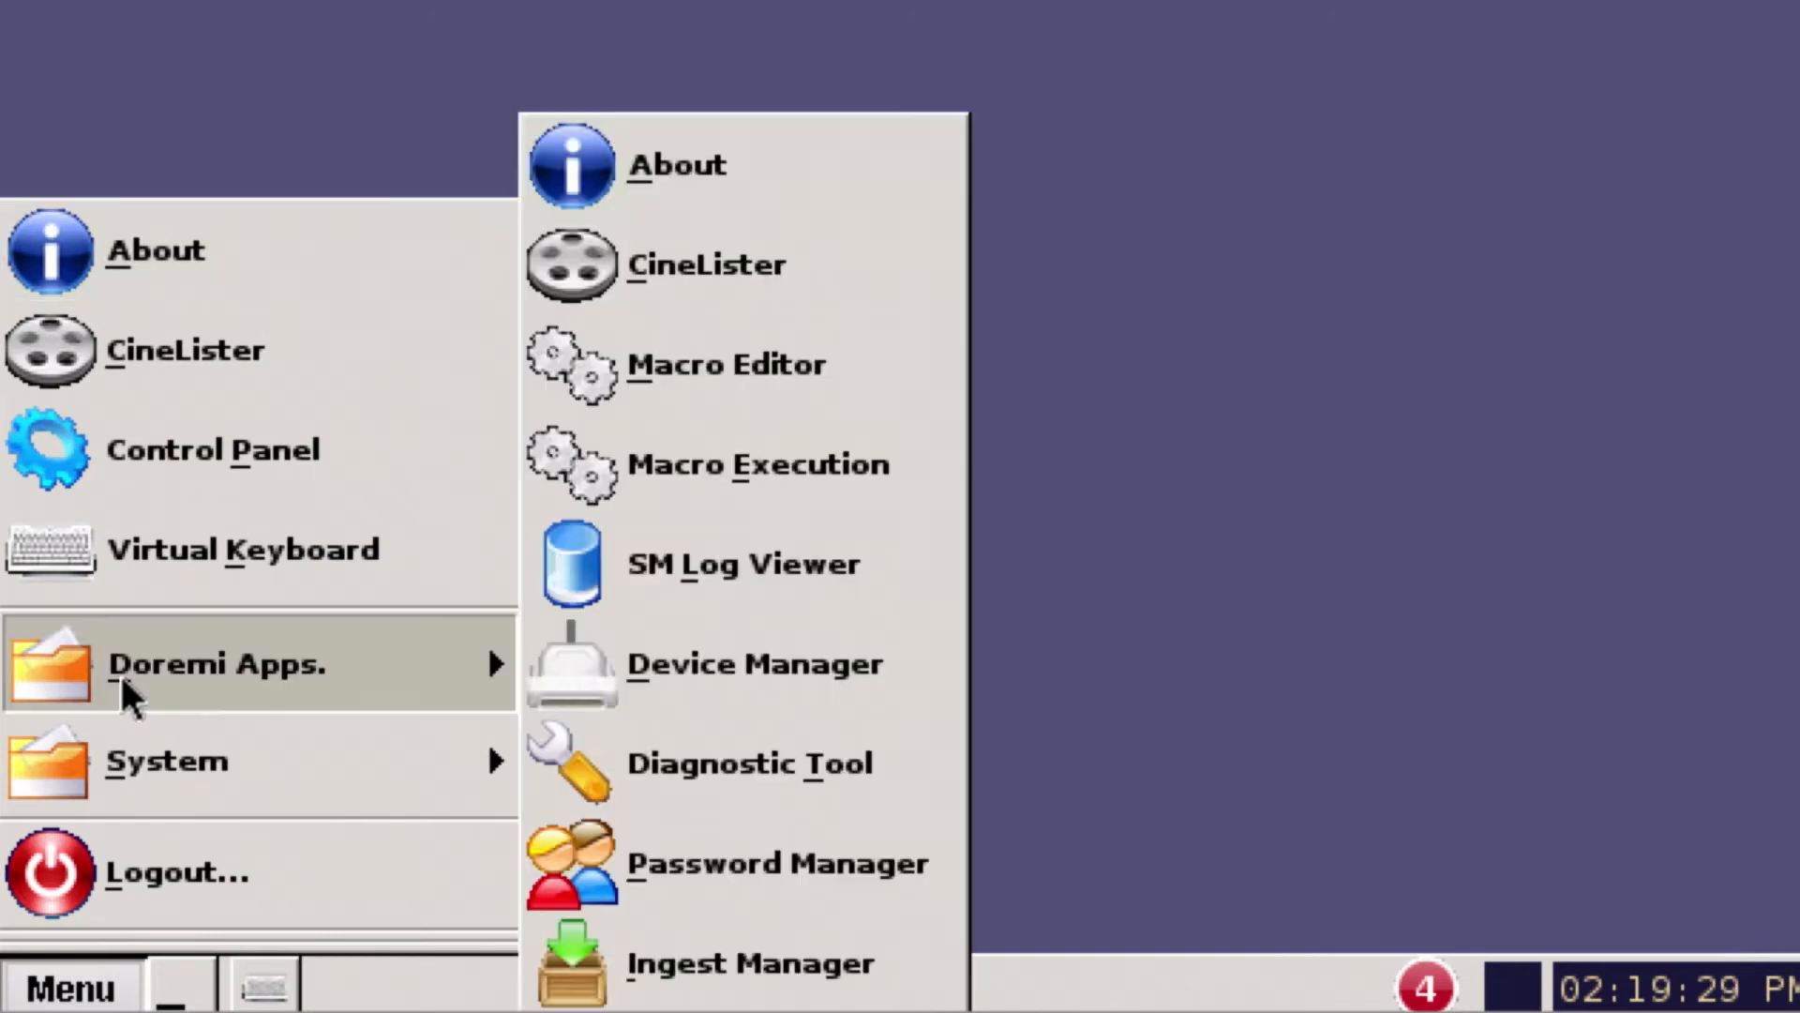
mouse_move(907, 781)
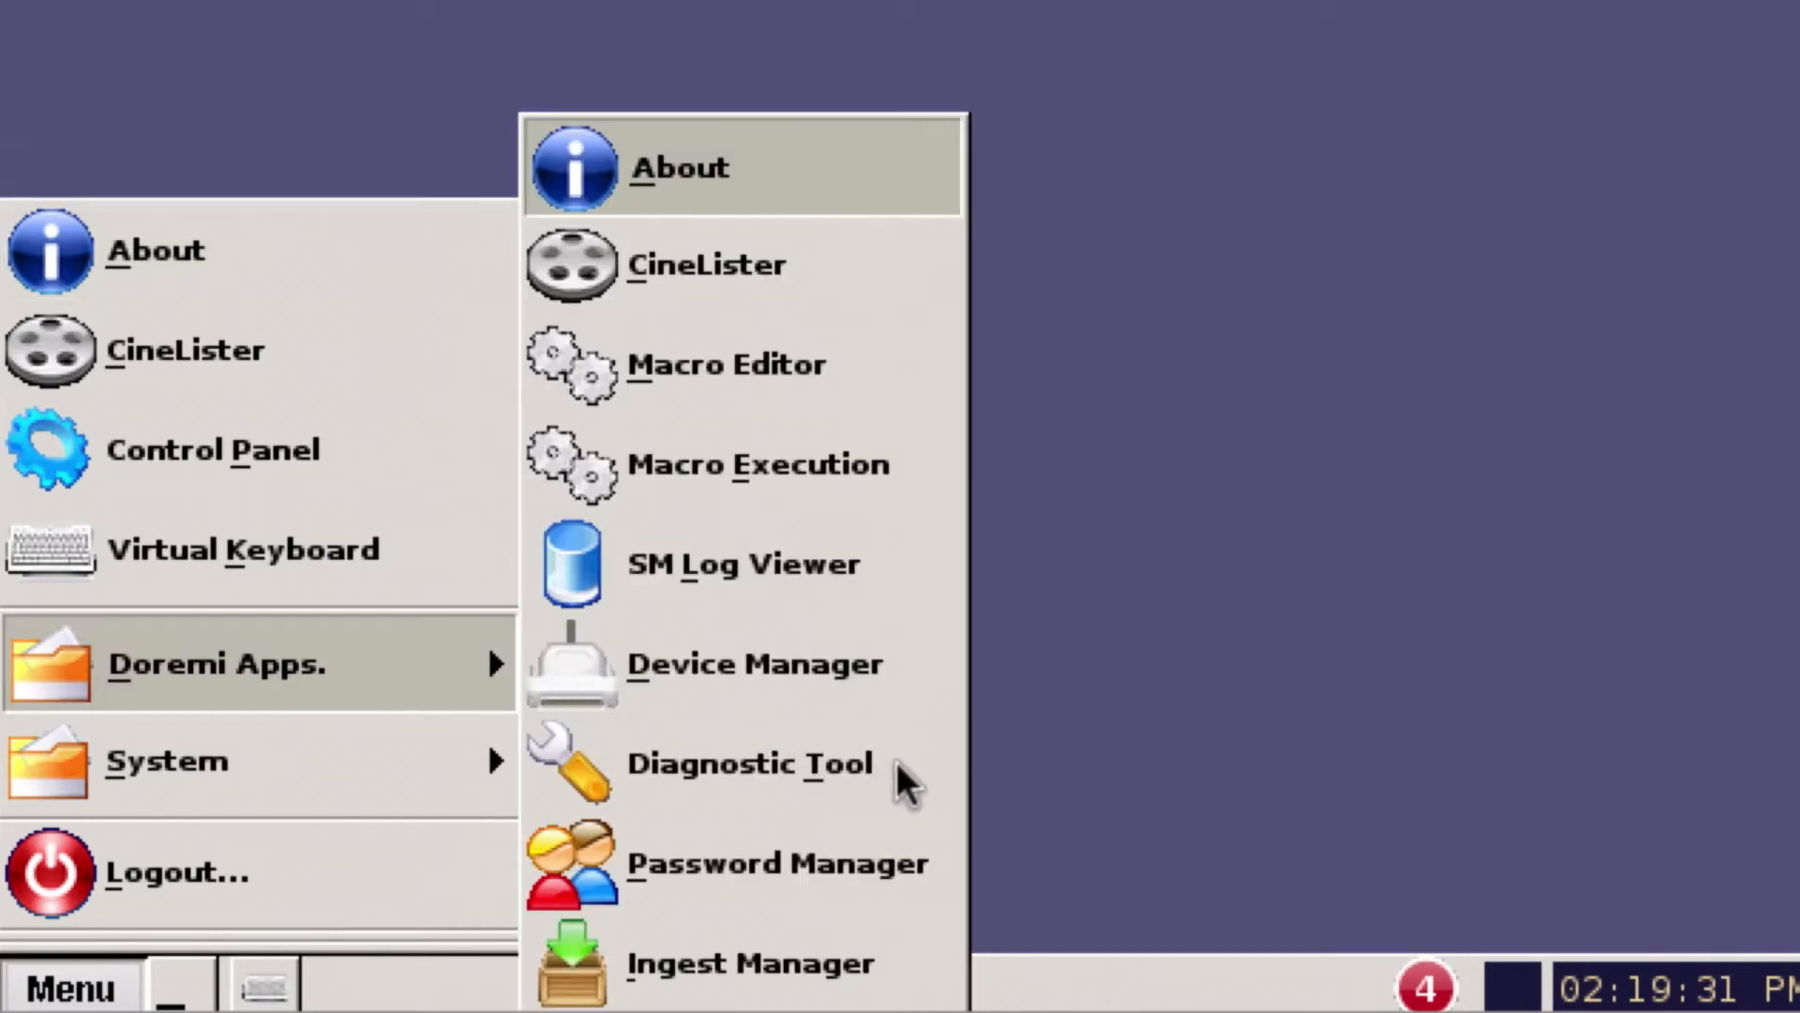
- Start the repair of the degraded /data array and authenticate with the administrator password
click(750, 762)
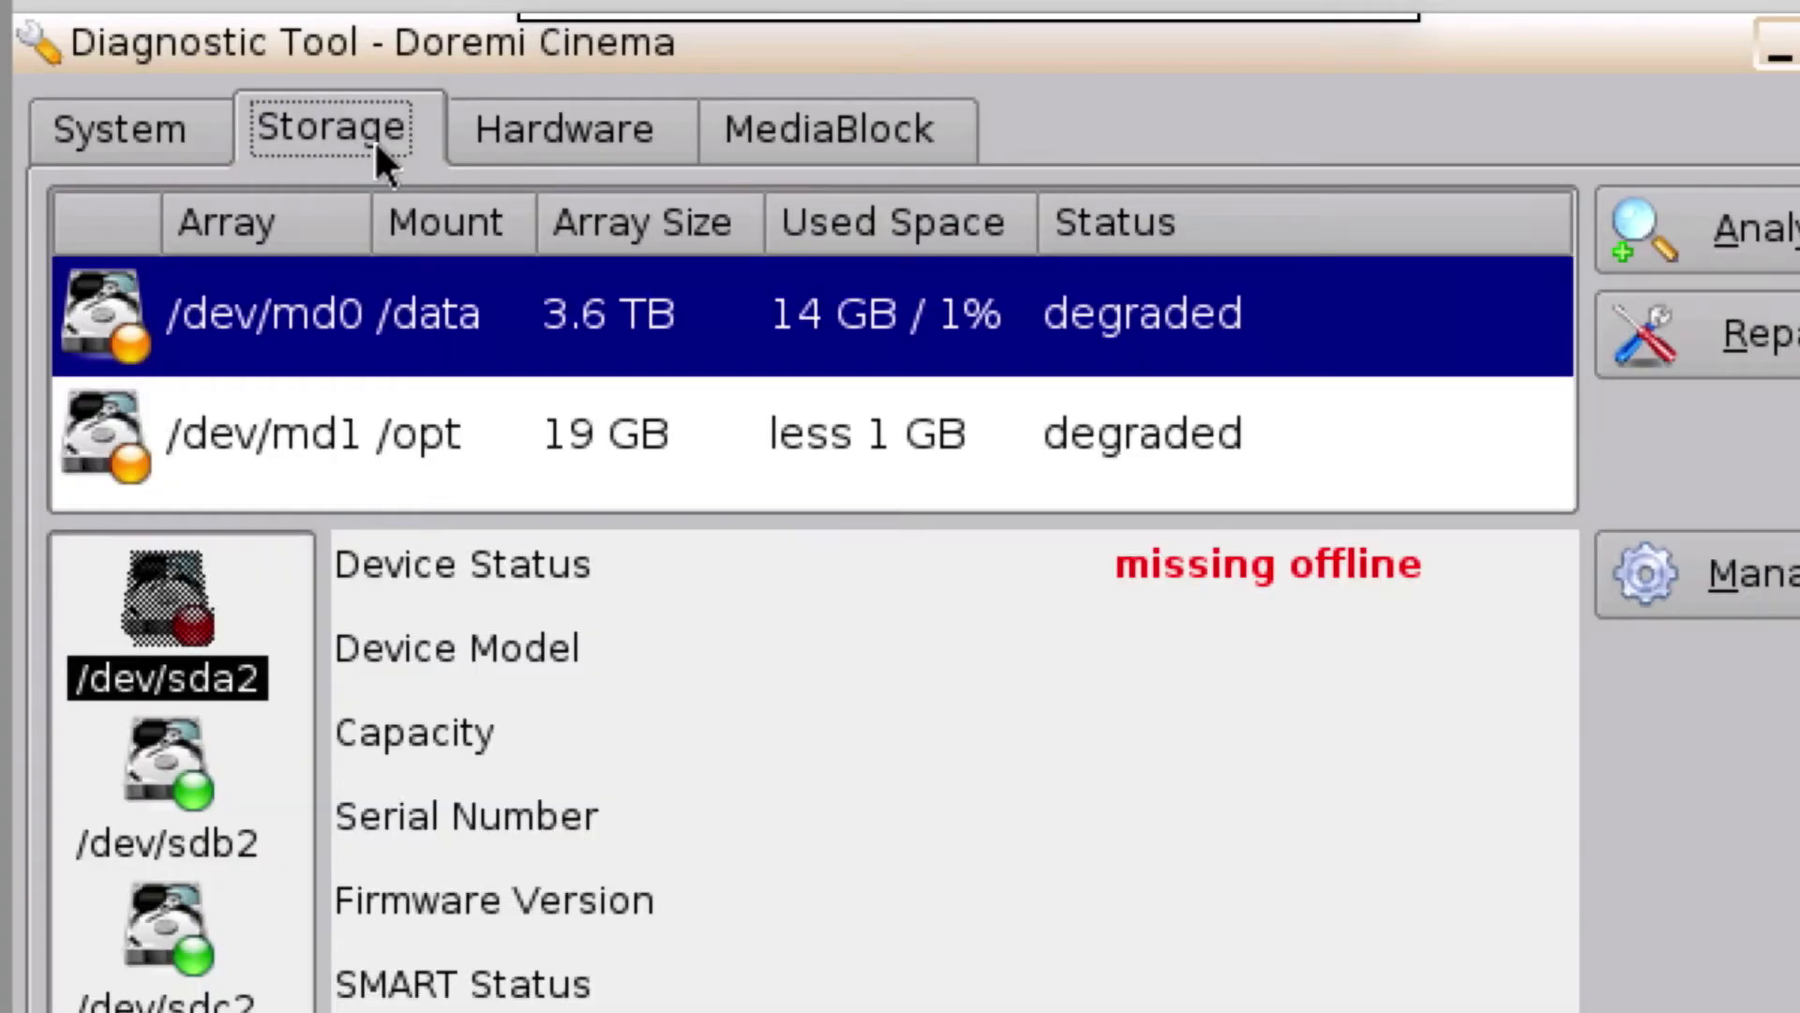
mouse_move(1509, 147)
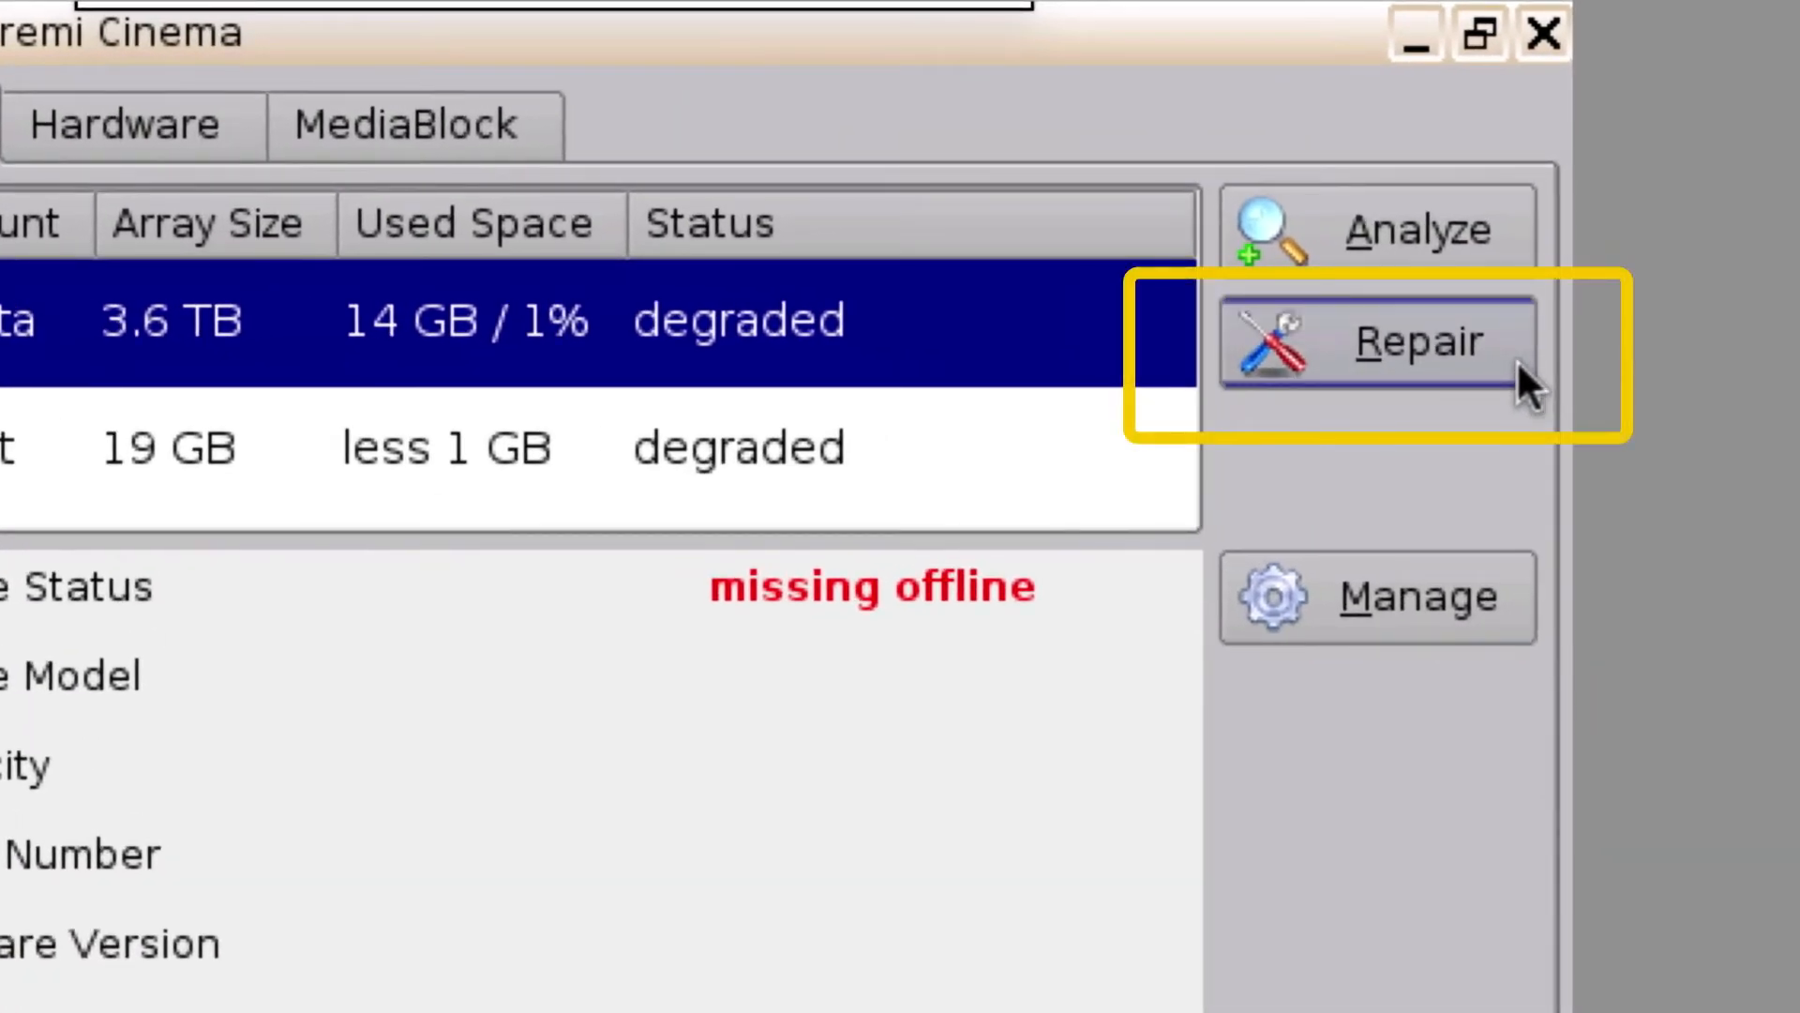
click(1378, 341)
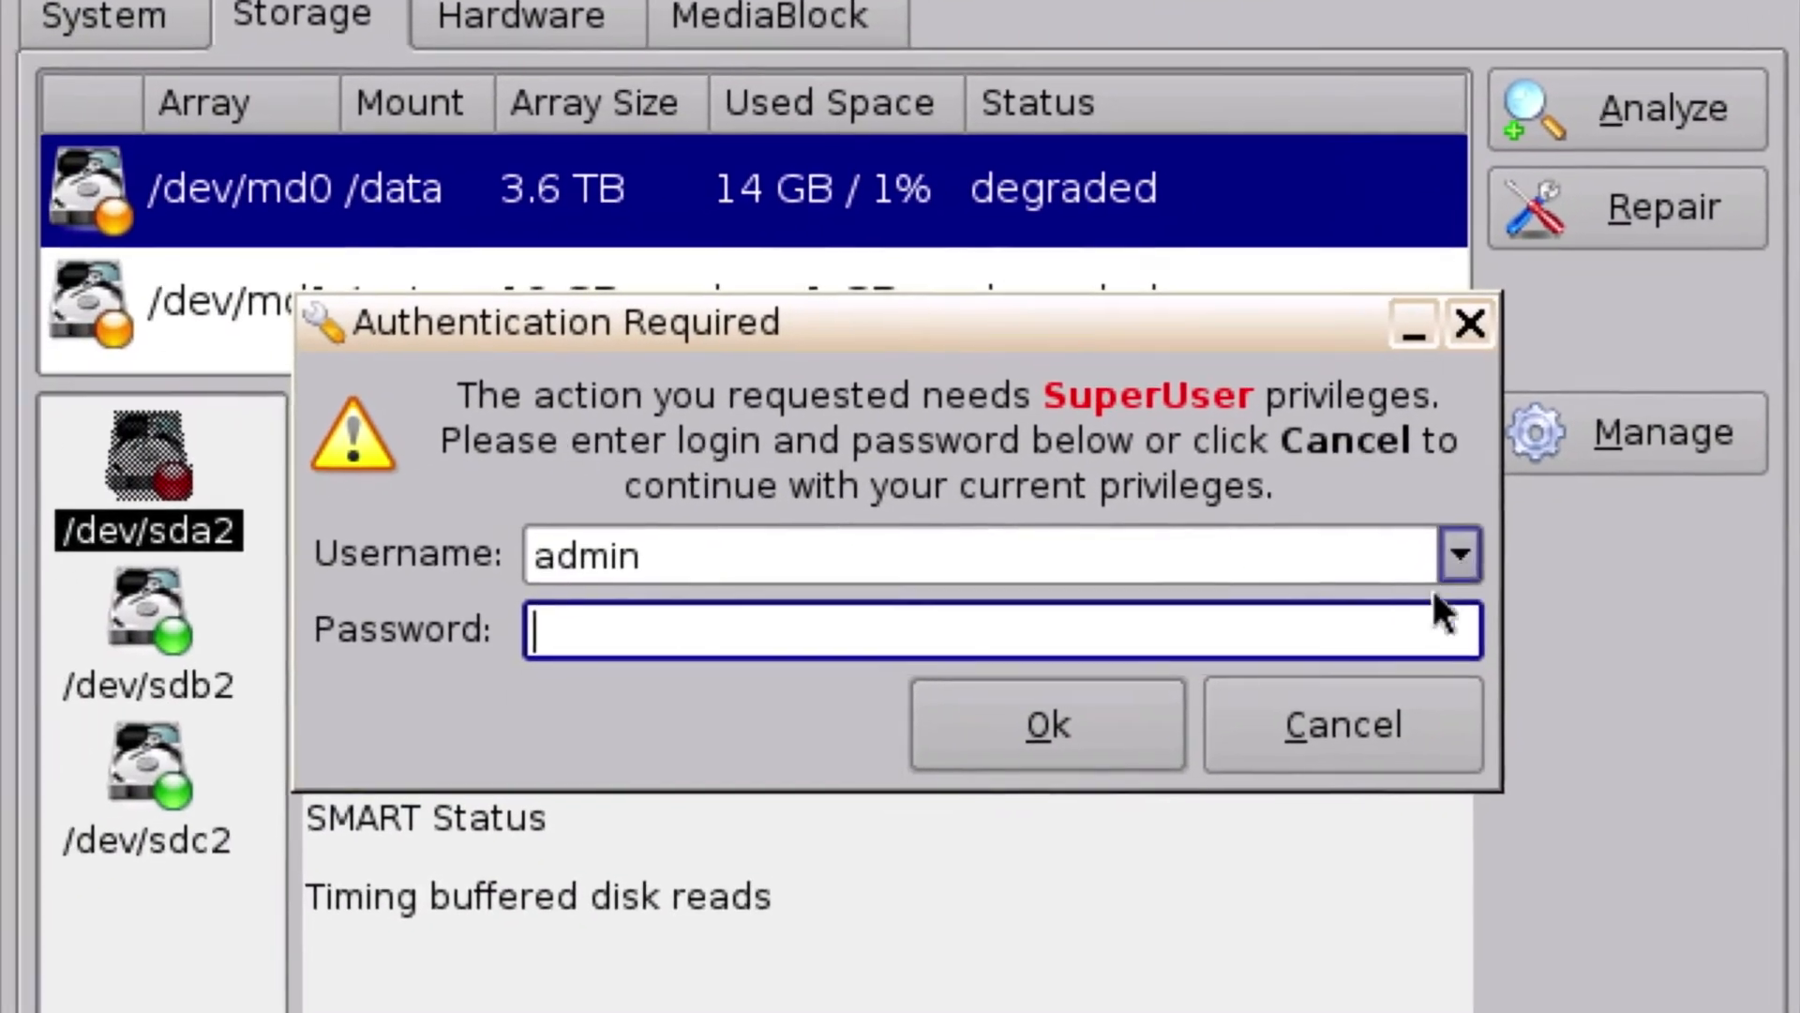
text(****)
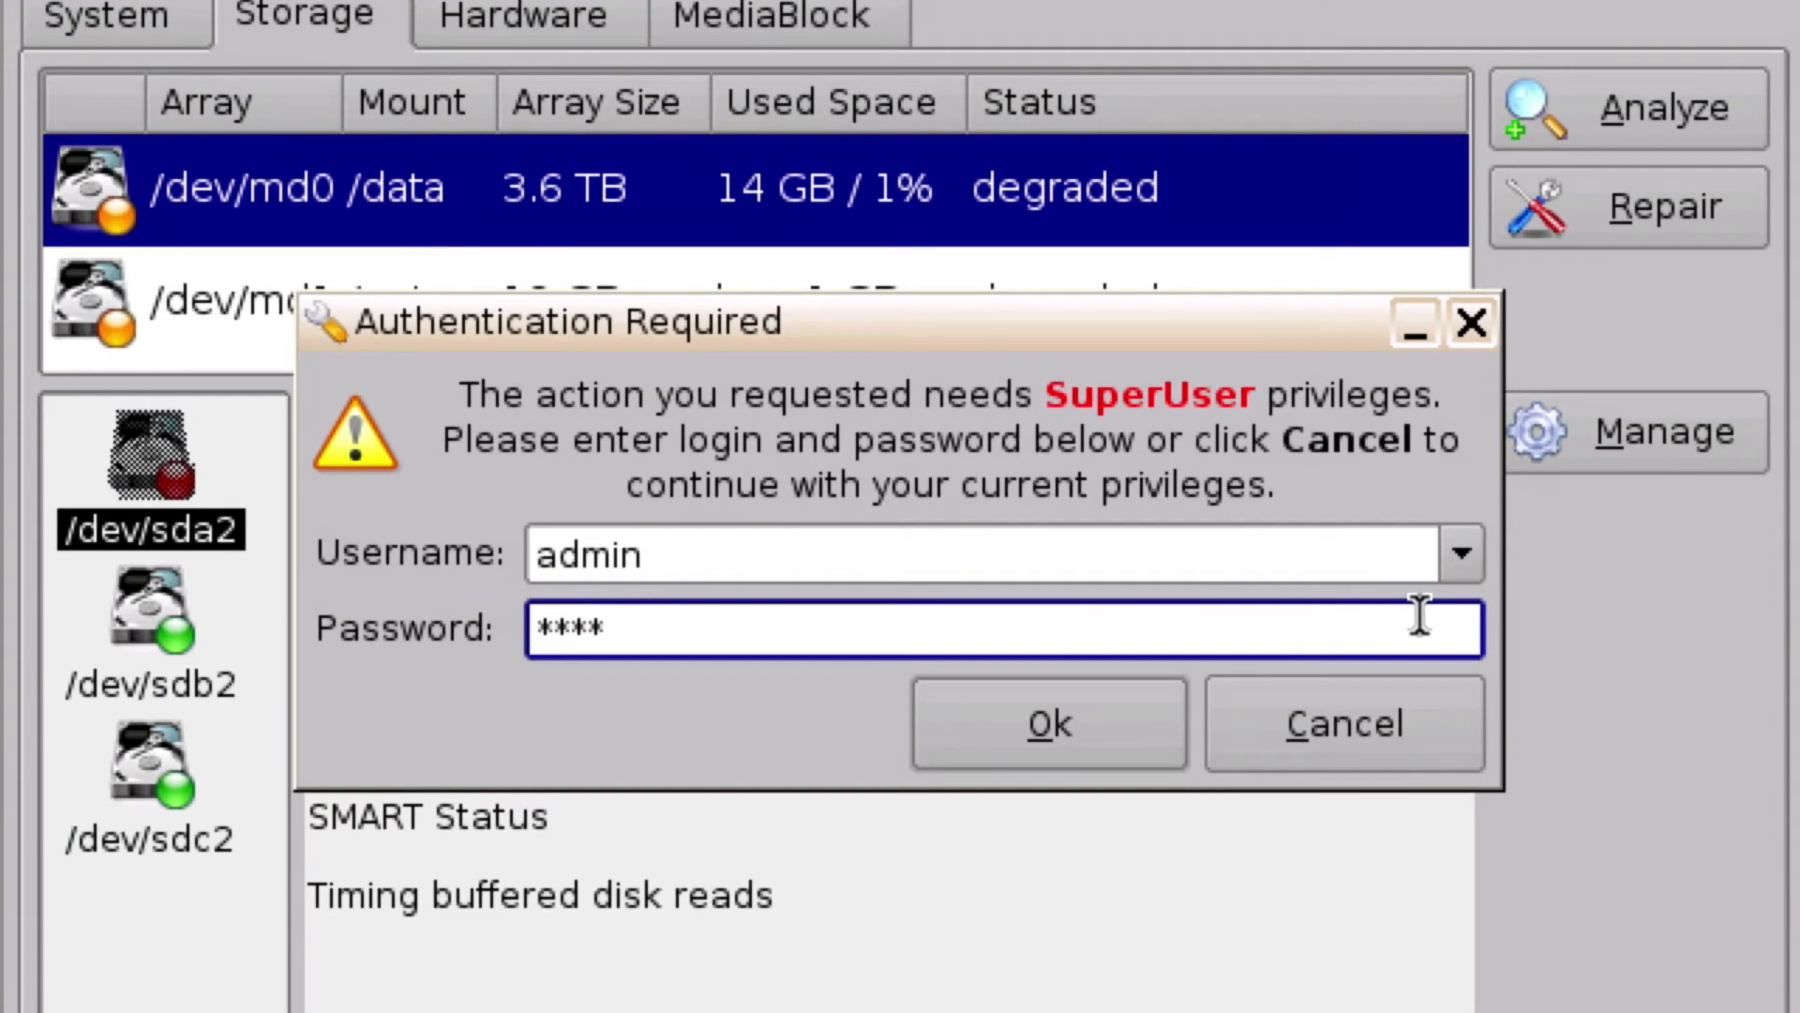
click(1047, 722)
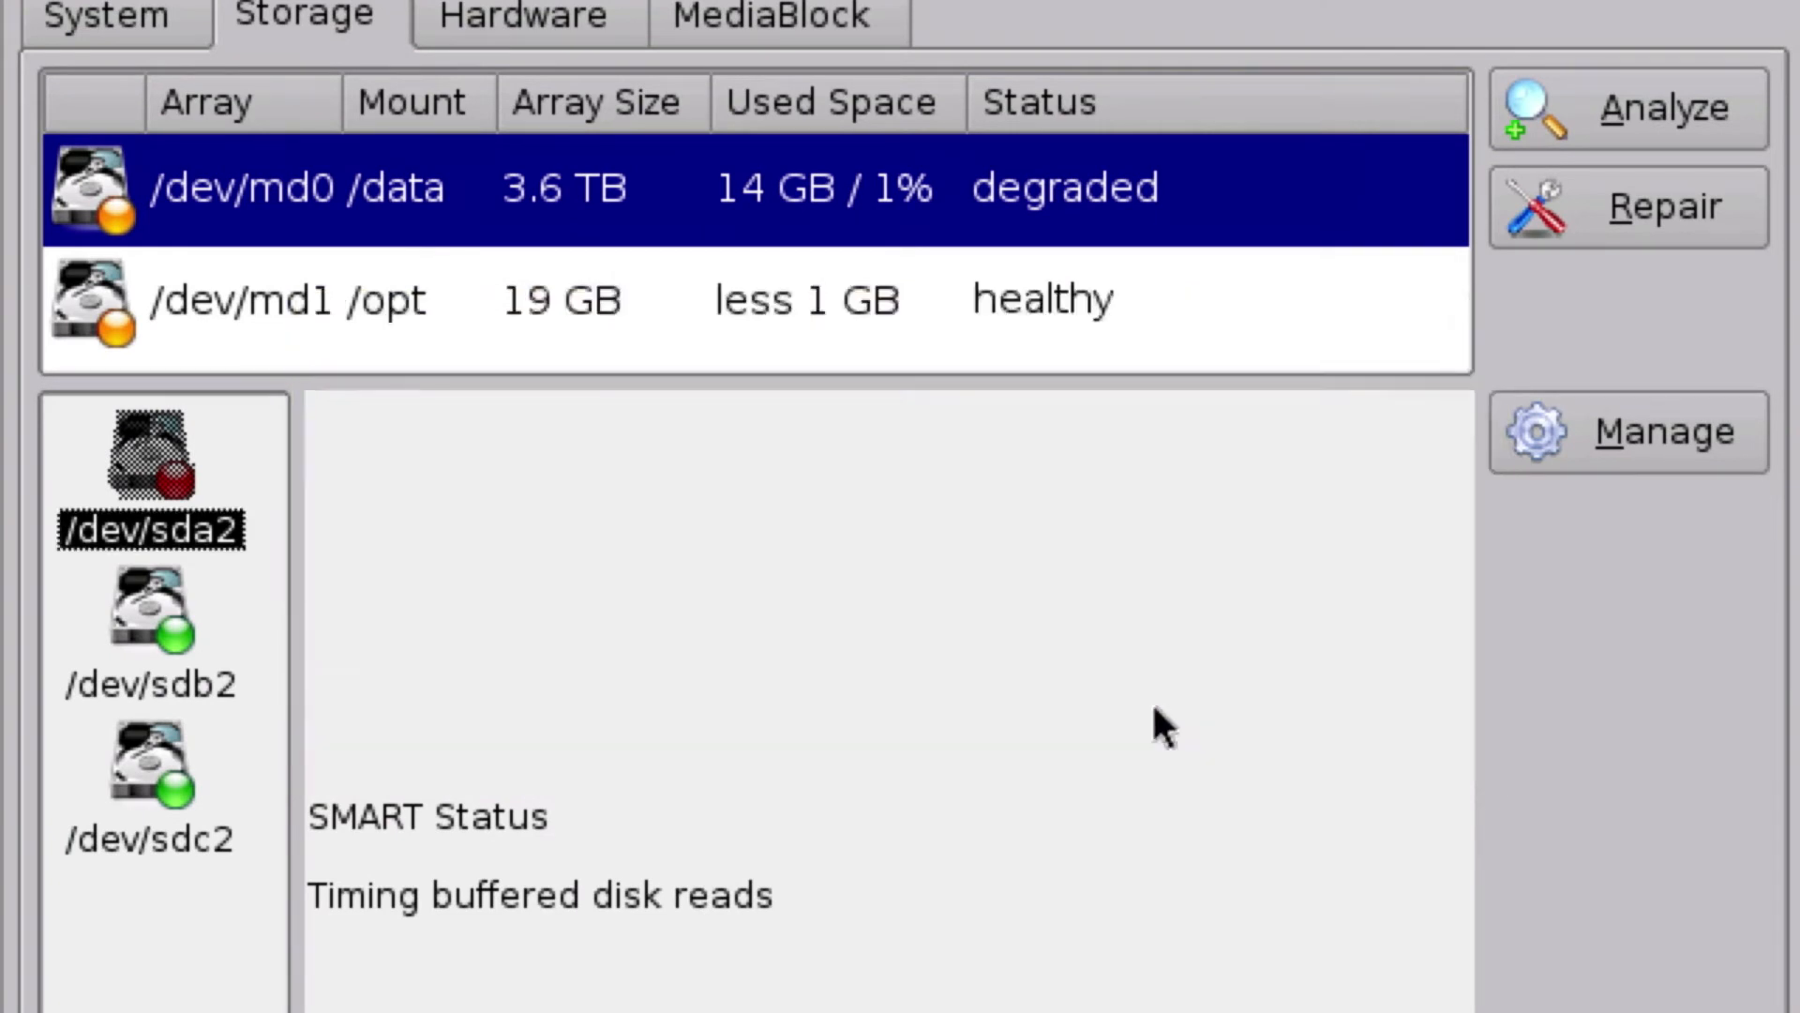
- Confirm the non-destructive Repair option, launching the Disk Replacement Wizard for /dev/sda
click(1663, 206)
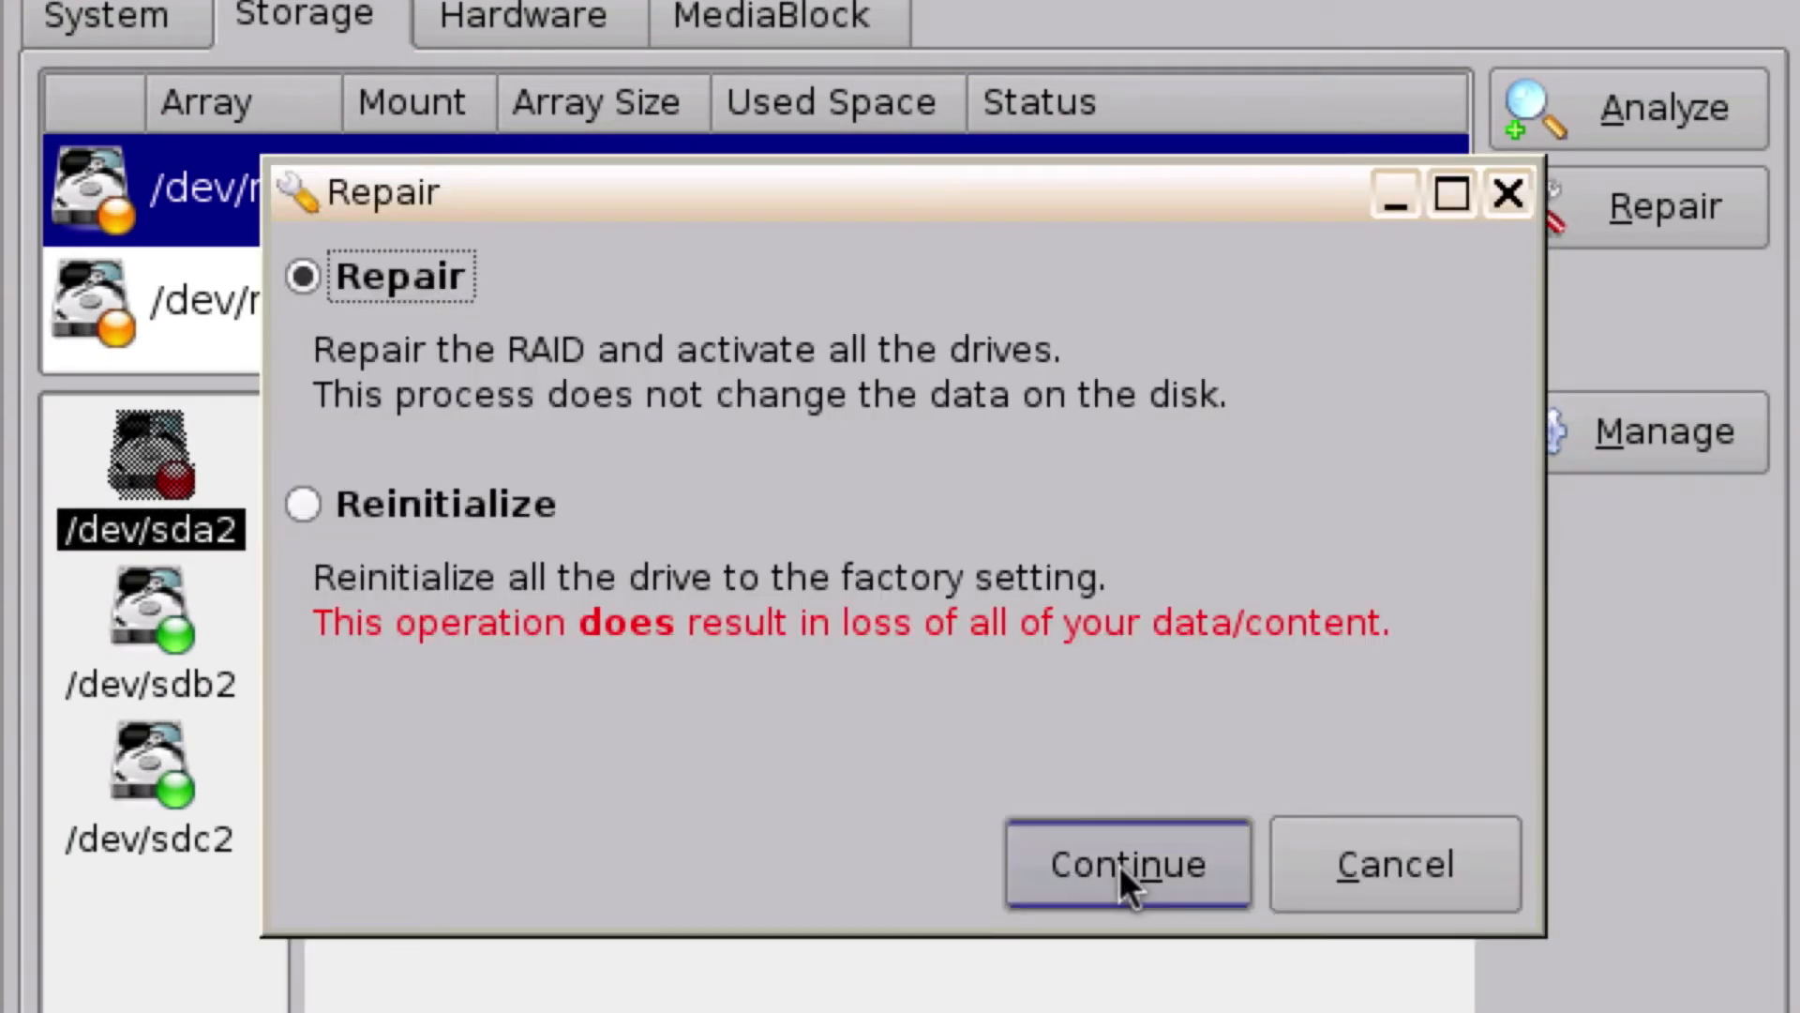
click(1126, 863)
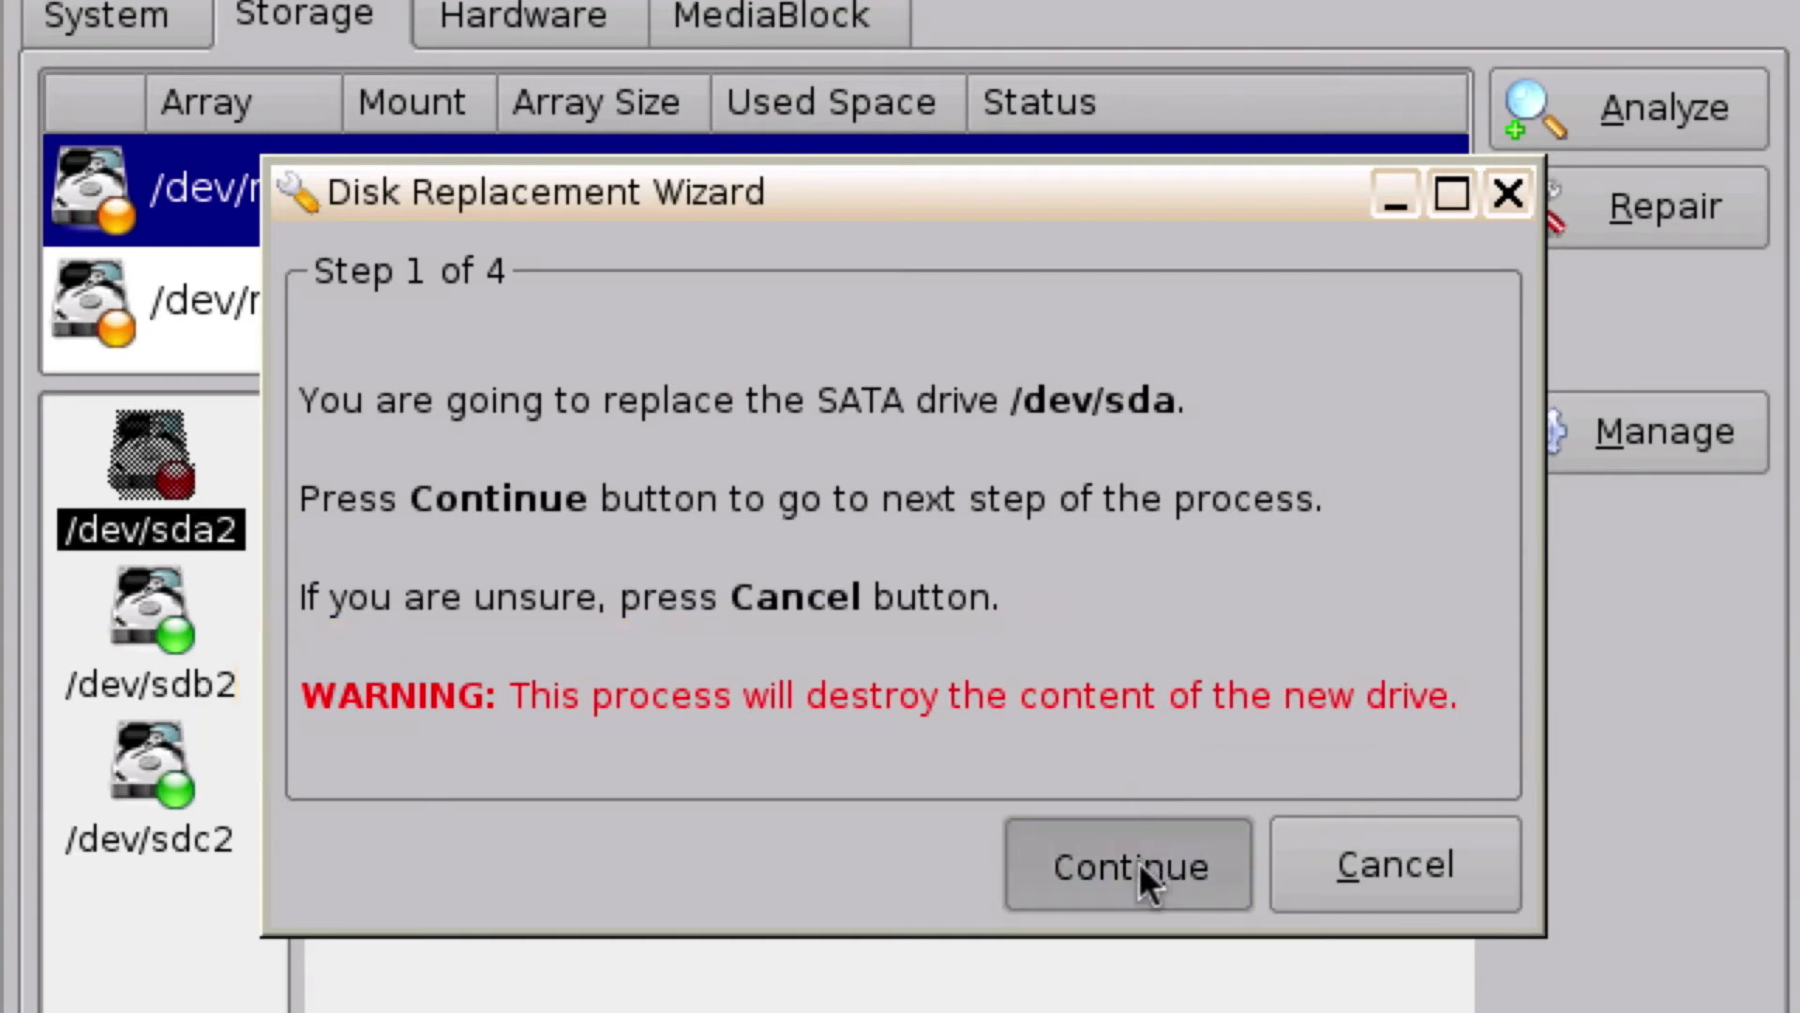
- Unregister and remove the old /dev/sda drive, advancing the wizard to step 3 awaiting the new drive
click(1126, 864)
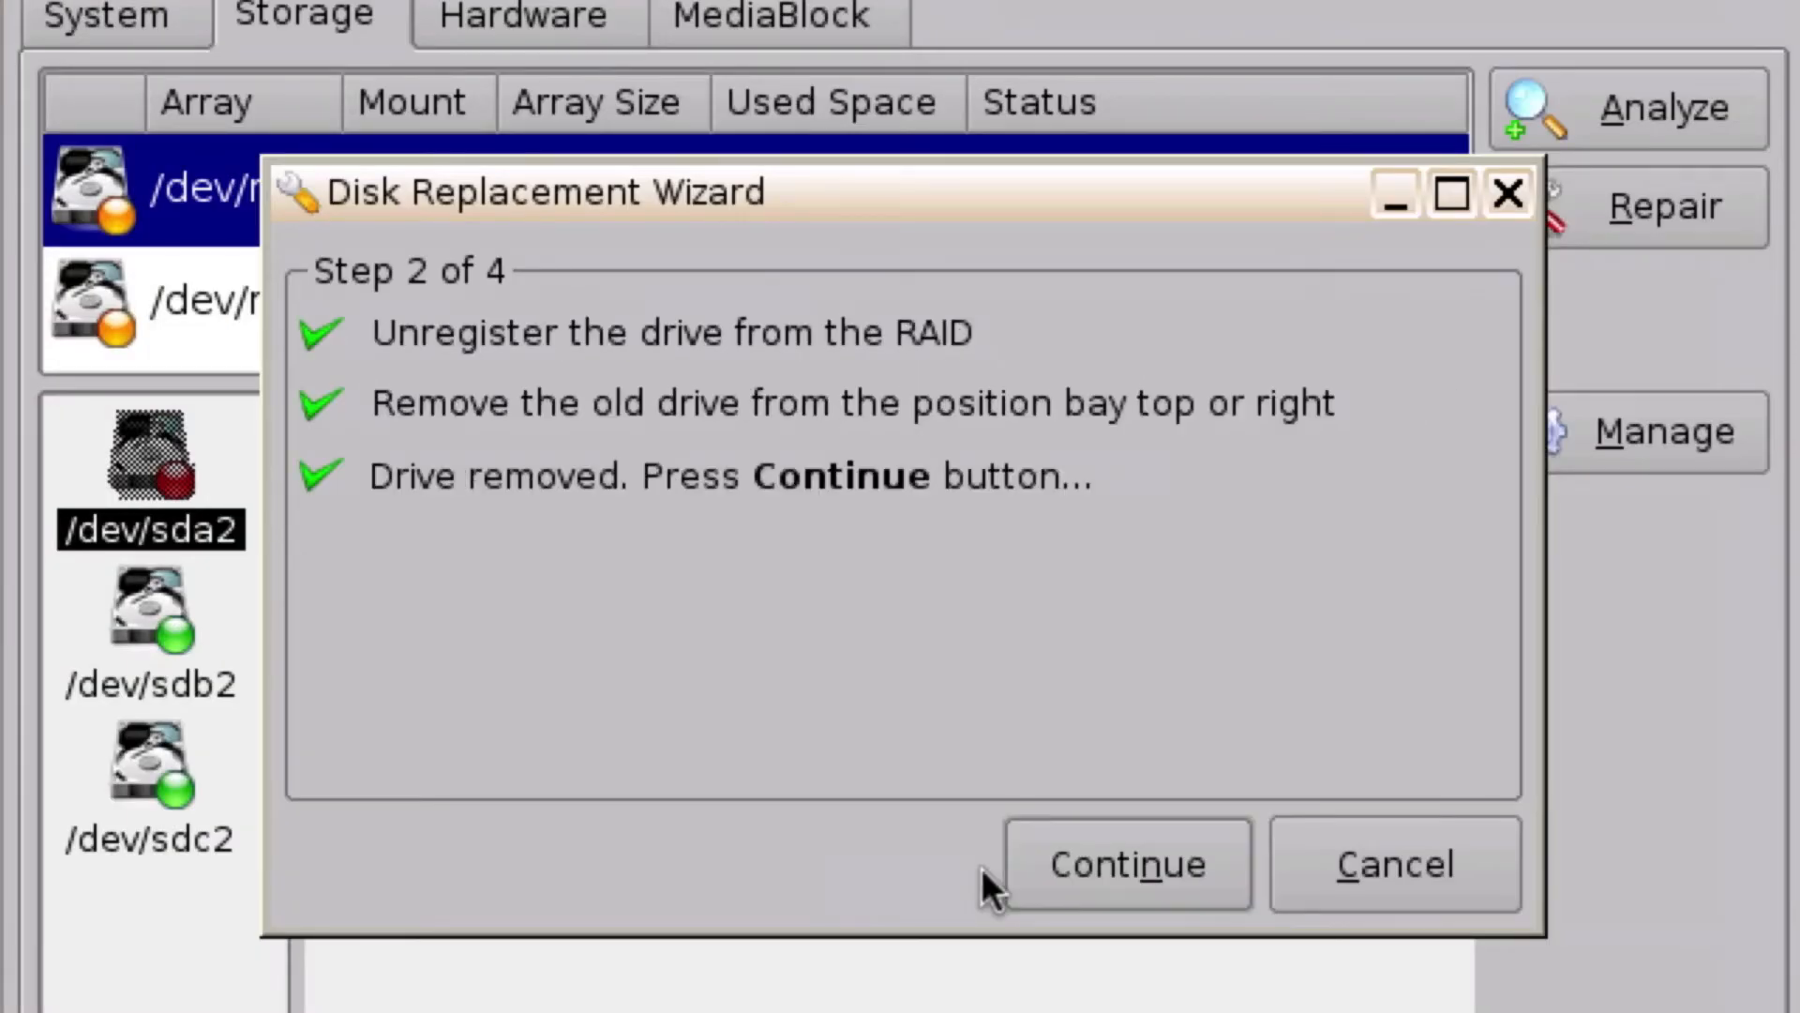
click(1124, 863)
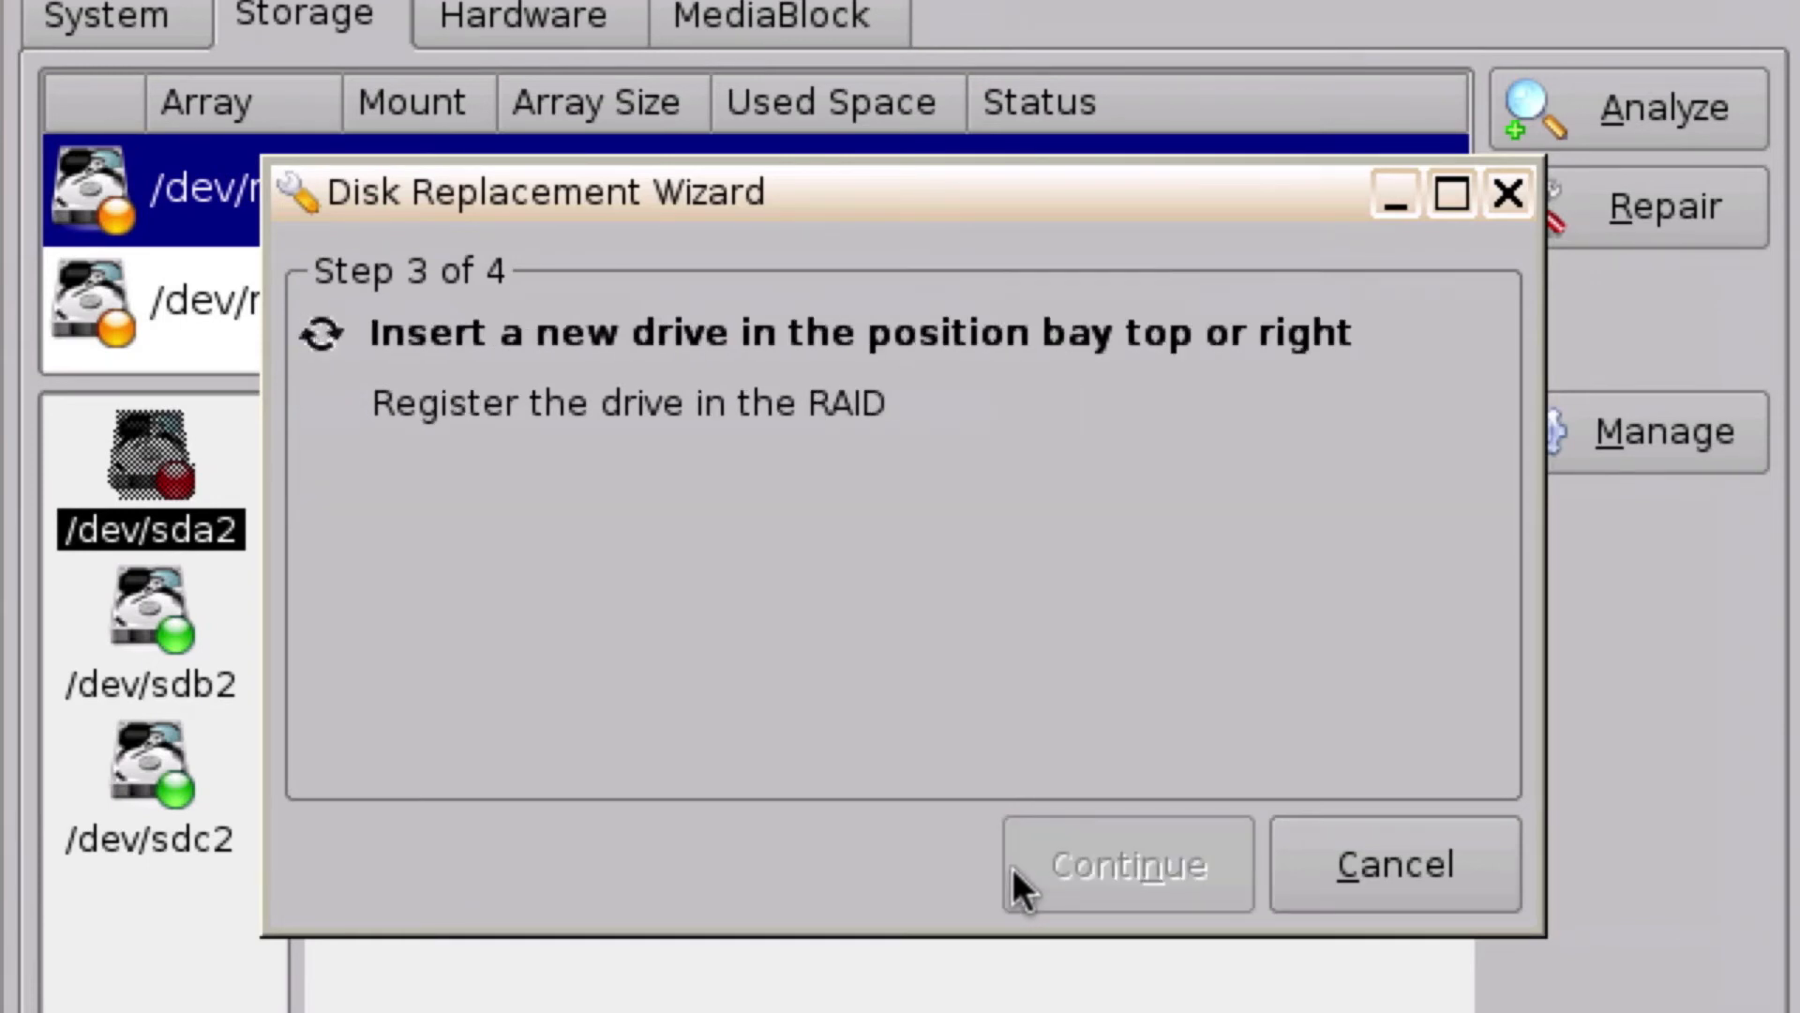
- Register the new drive and finish the wizard; /data rebuilds at 1% with /dev/sda2 working online
click(1125, 863)
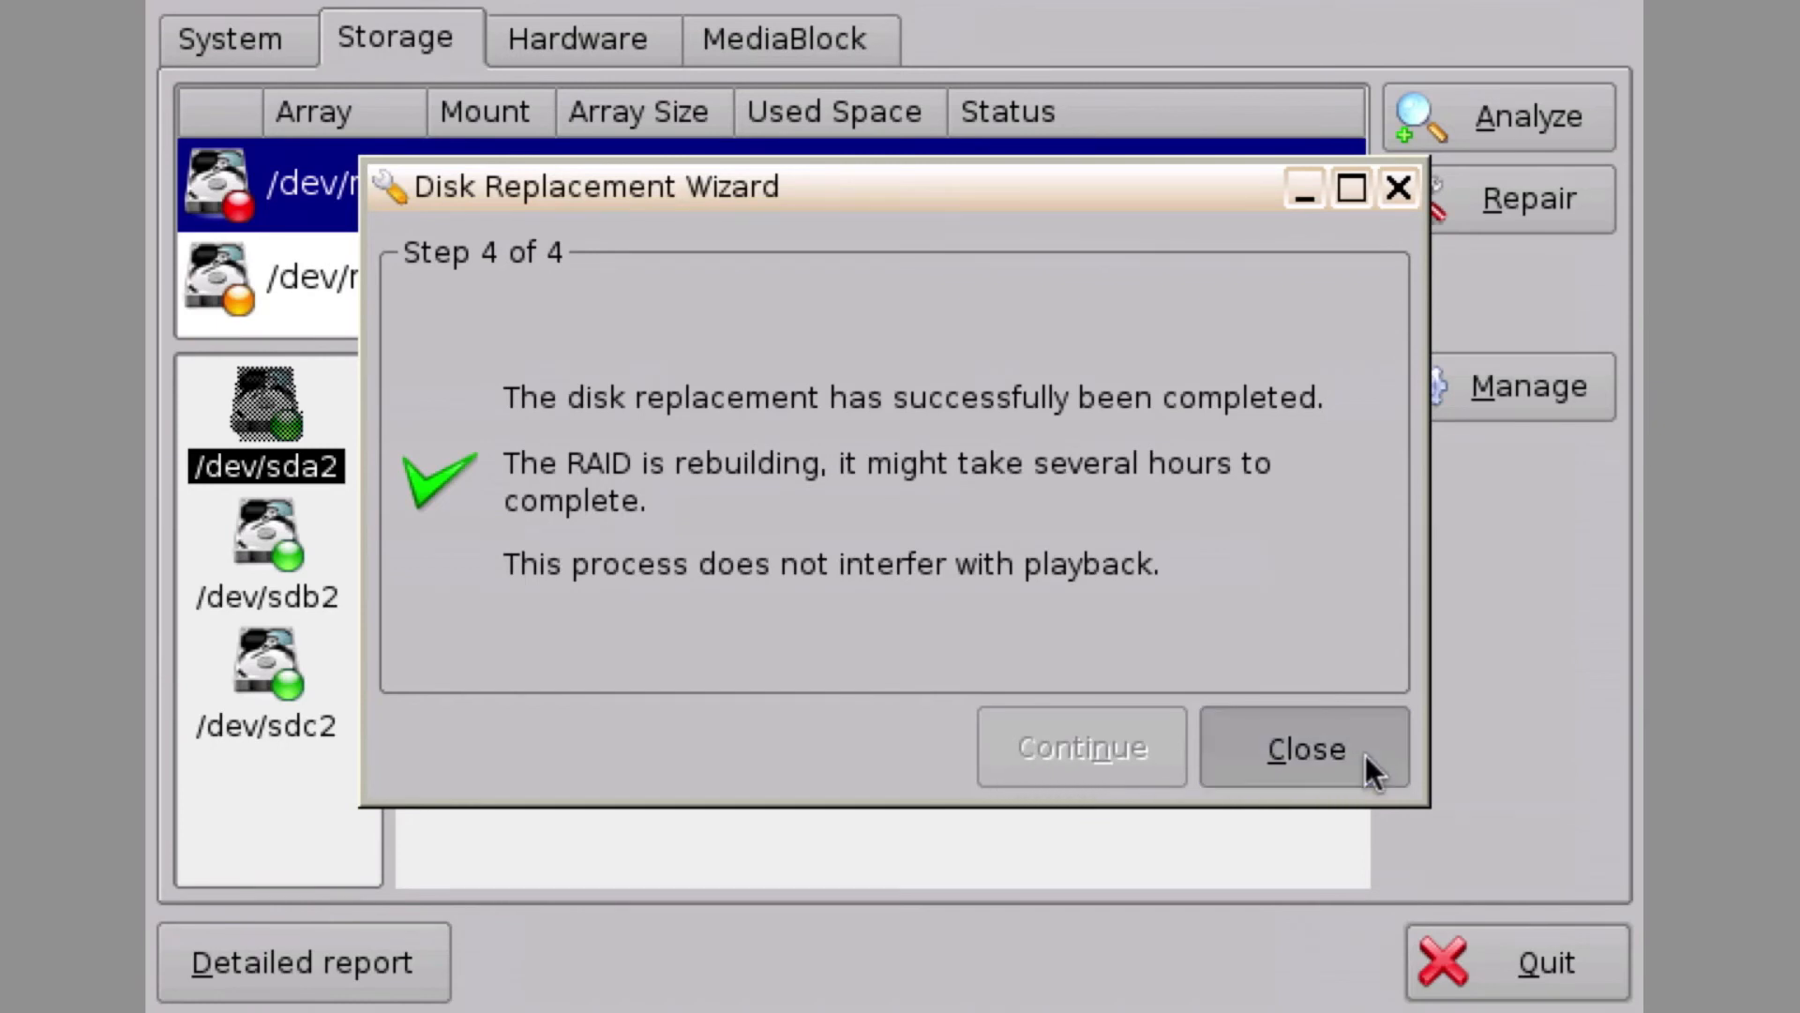
click(1305, 747)
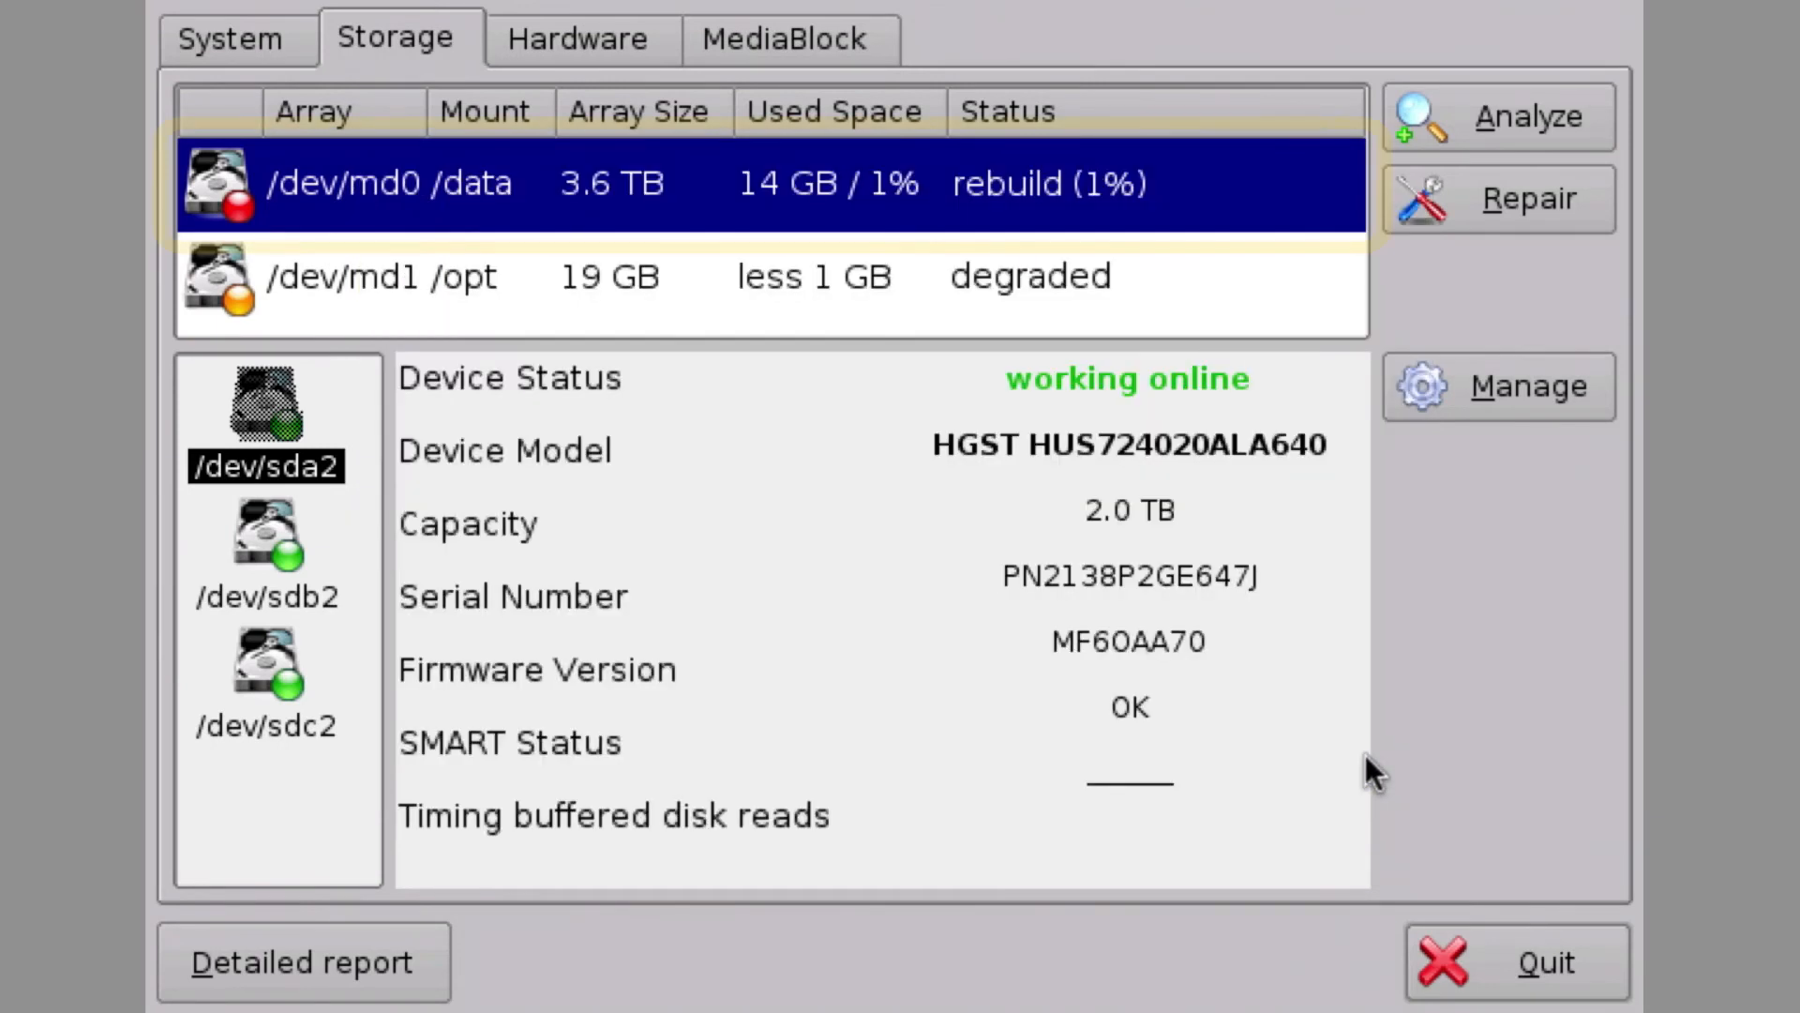